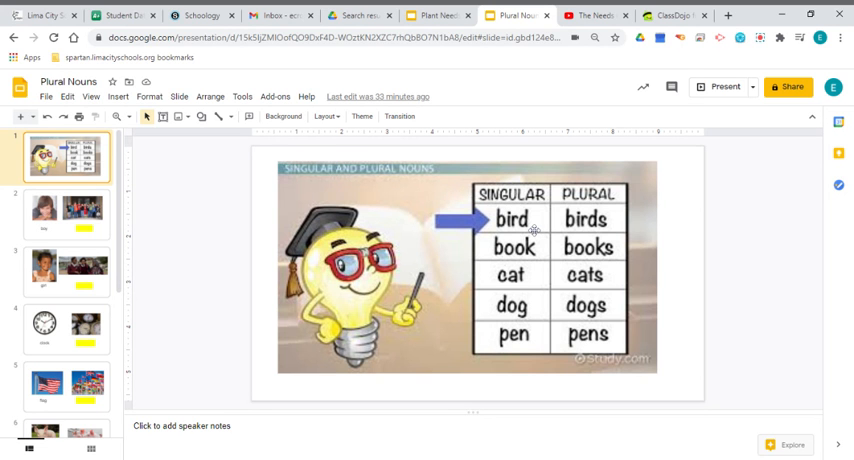
mouse_move(534, 229)
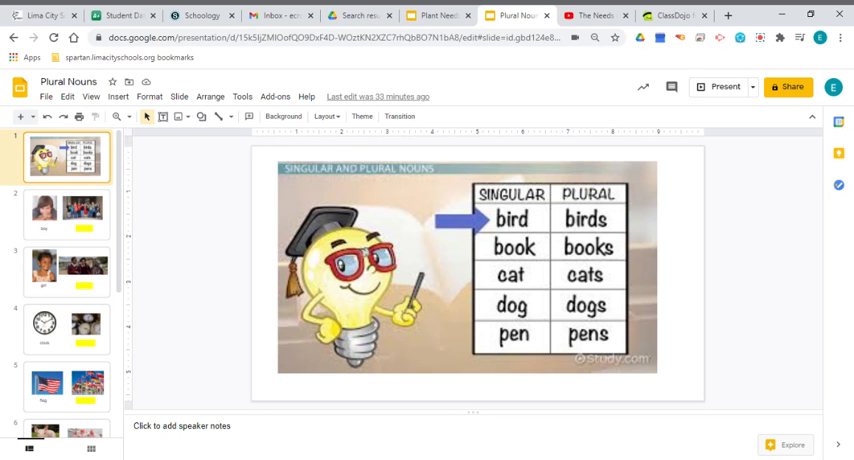
mouse_move(550, 228)
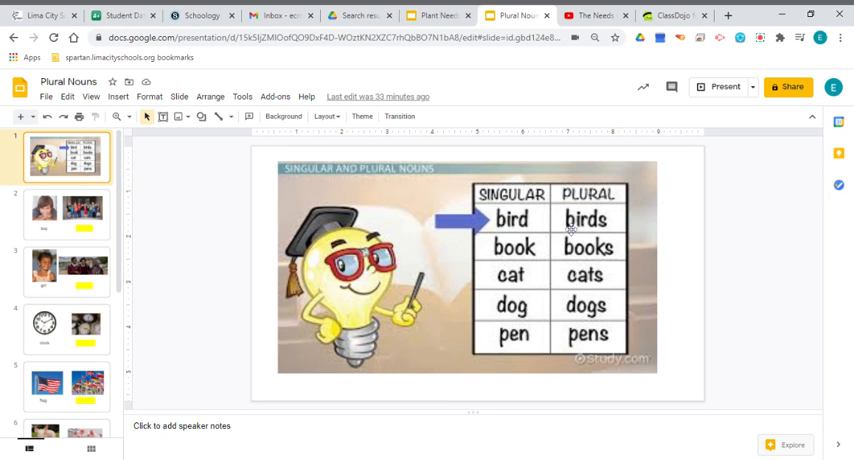
mouse_move(595, 244)
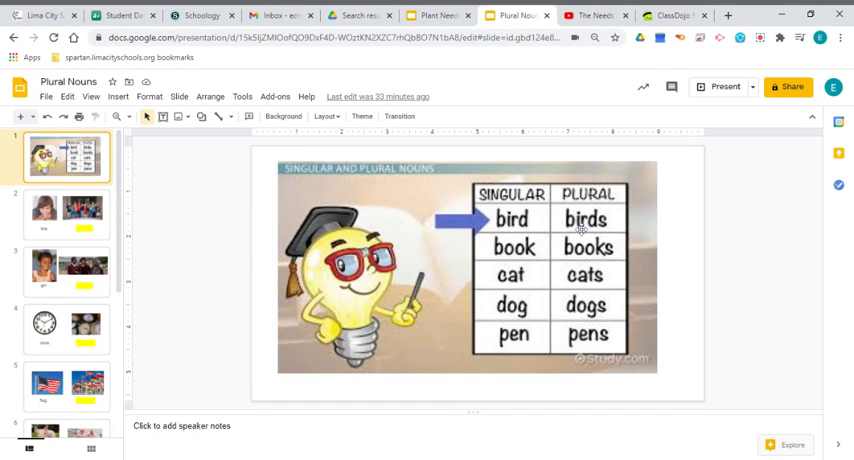
mouse_move(605, 228)
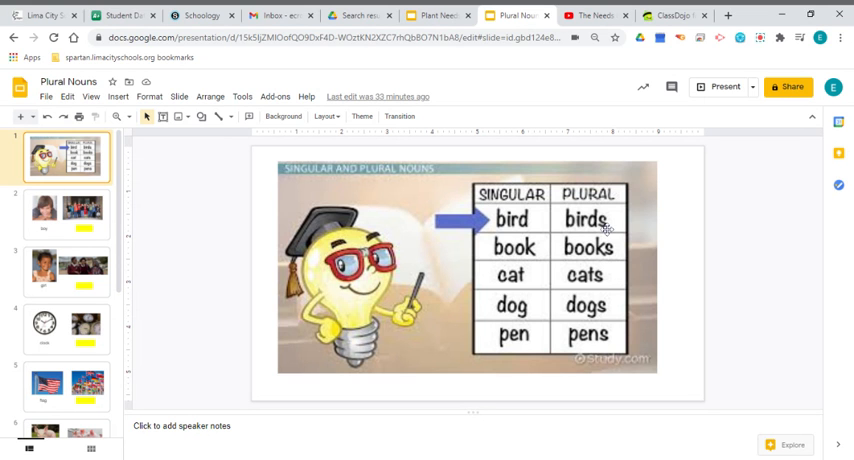
mouse_move(607, 229)
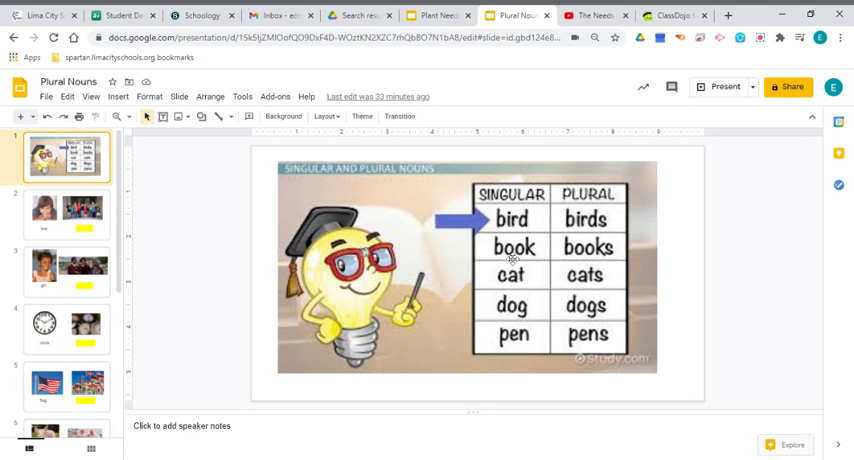
mouse_move(512, 259)
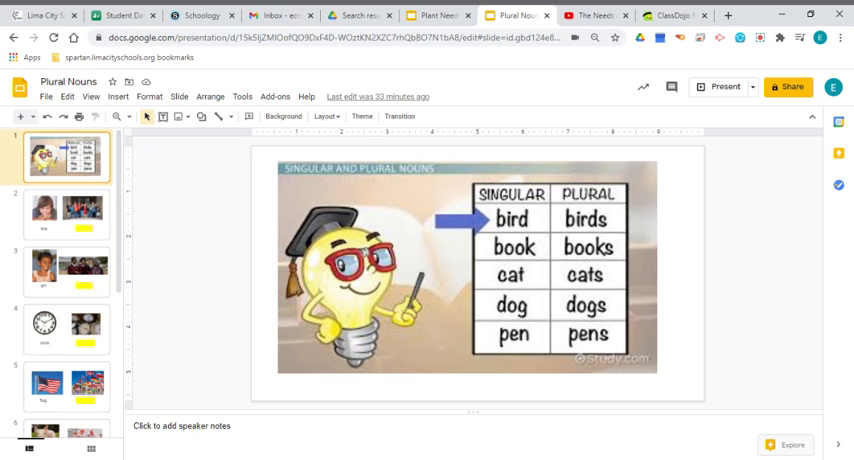
mouse_move(610, 259)
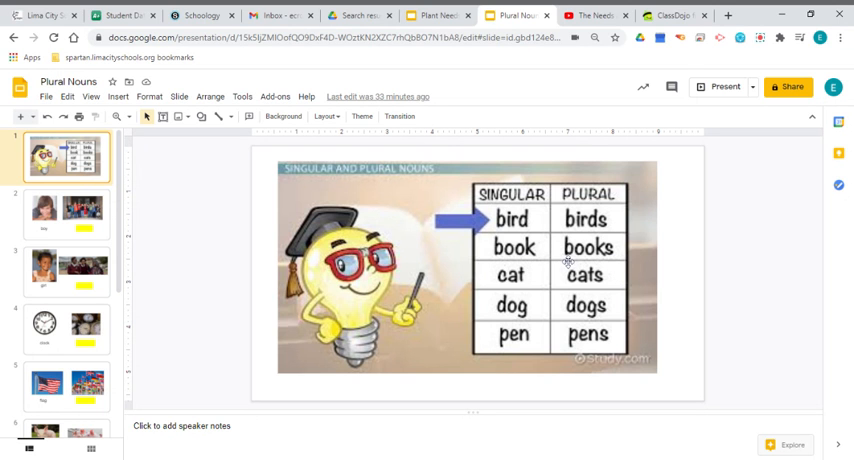
mouse_move(660, 278)
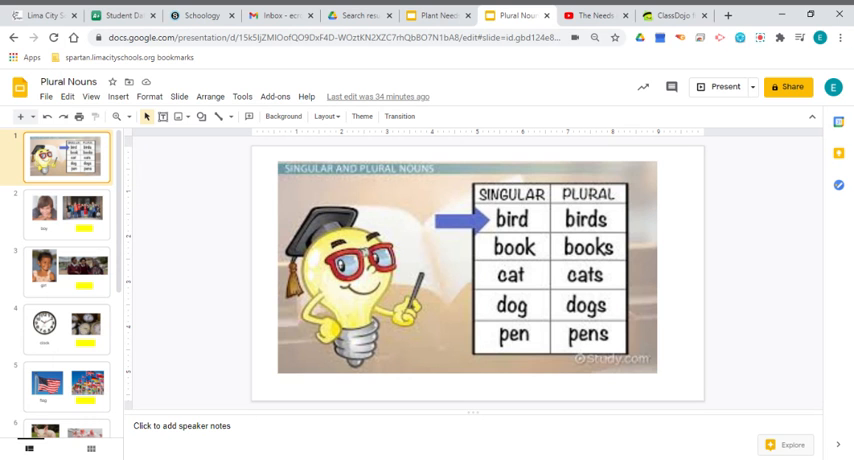
mouse_move(599, 286)
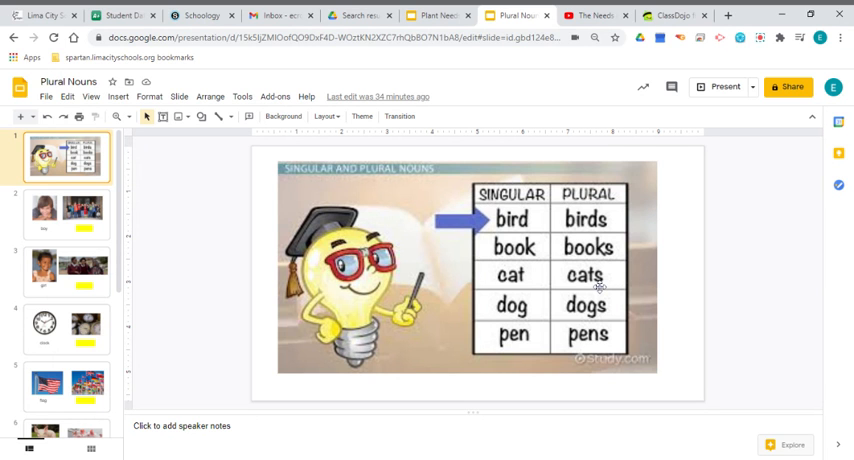
mouse_move(597, 291)
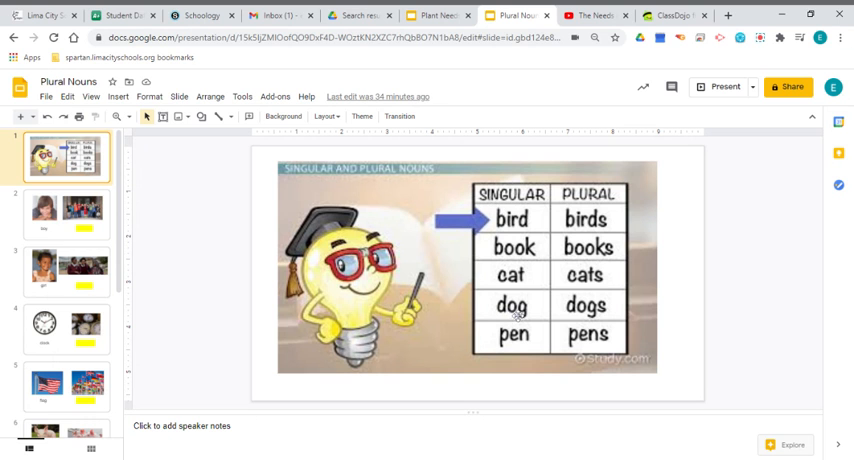
mouse_move(513, 317)
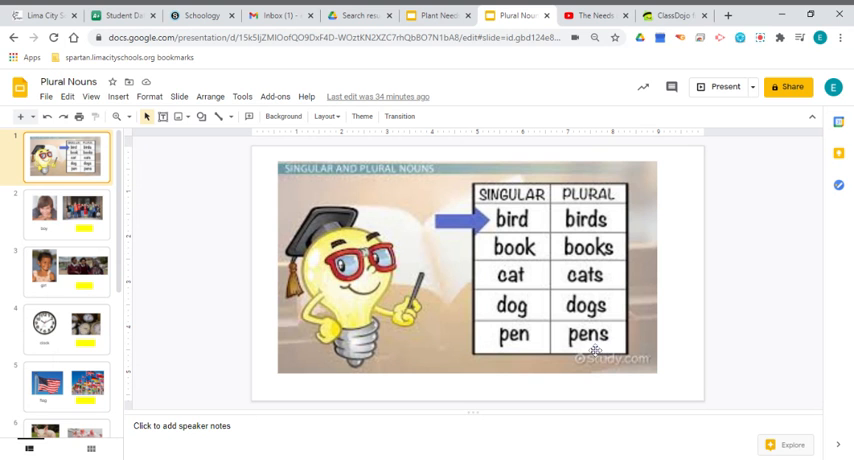
mouse_move(598, 349)
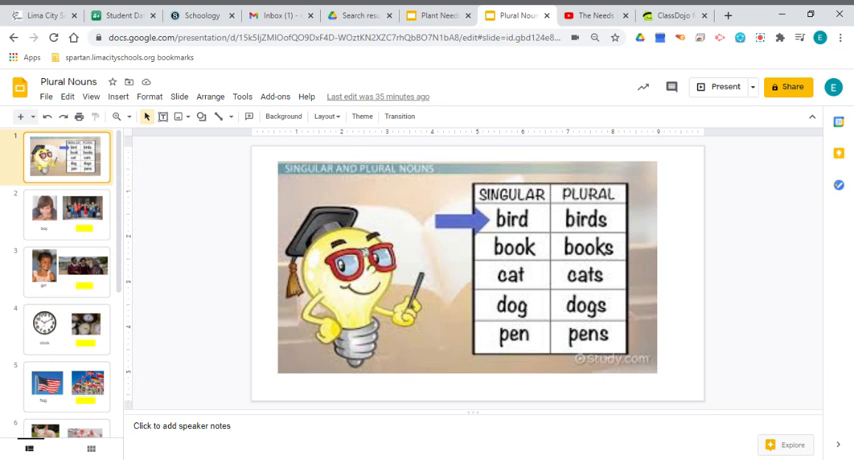
Type 'boys' into slide 2's yellow answer box, then move on to slide 3.
left_click(66, 215)
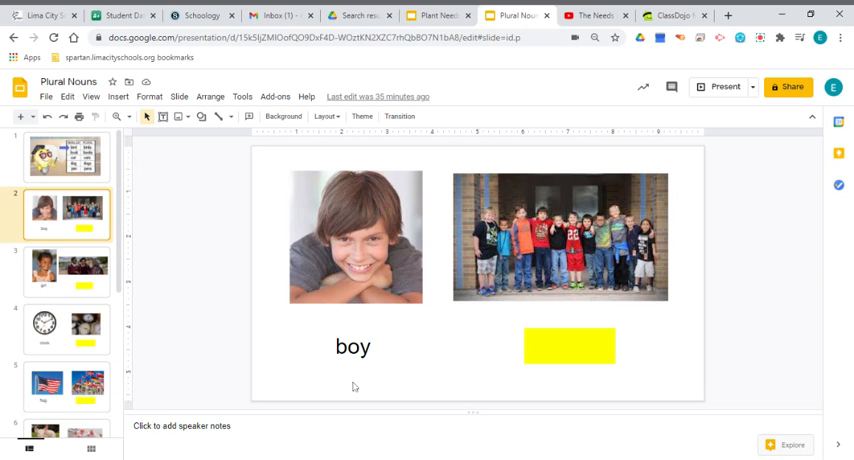
mouse_move(502, 274)
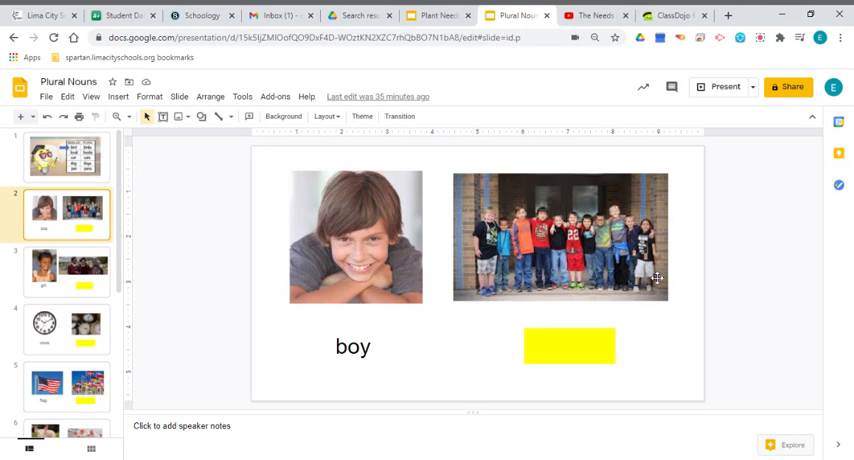
left_click(569, 346)
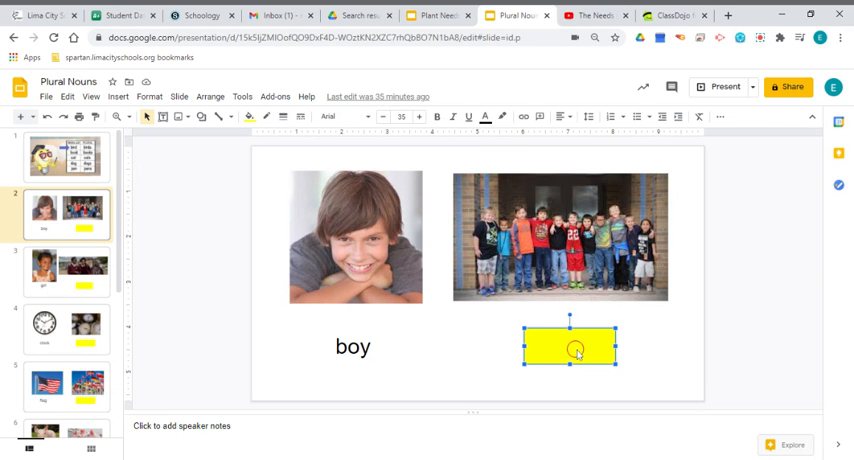
type("boy")
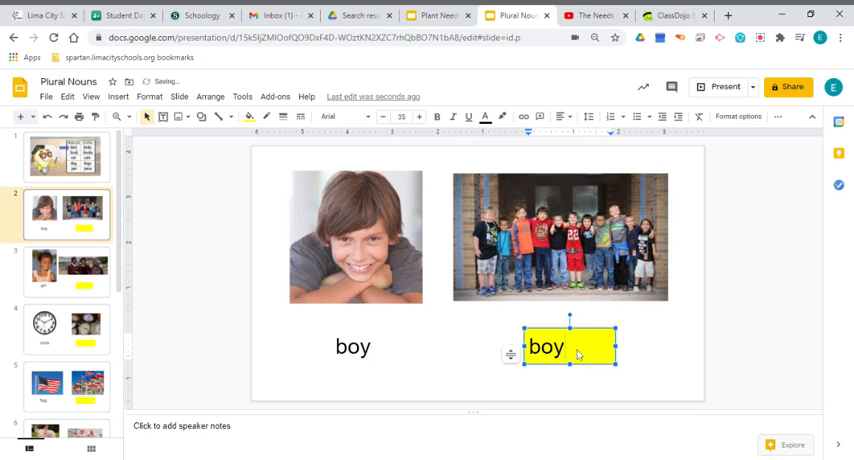
type("s")
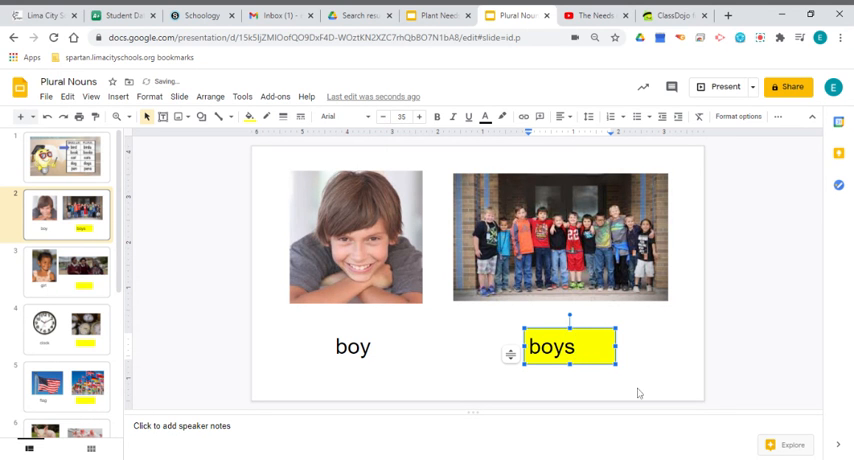
left_click(647, 382)
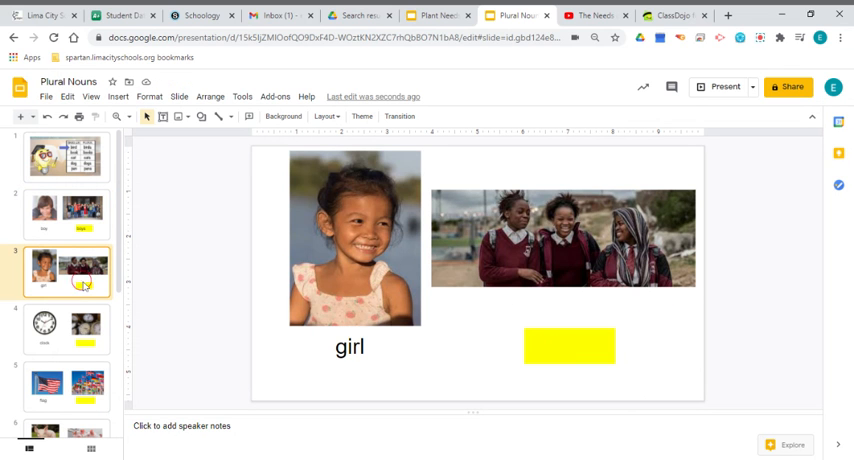
mouse_move(234, 290)
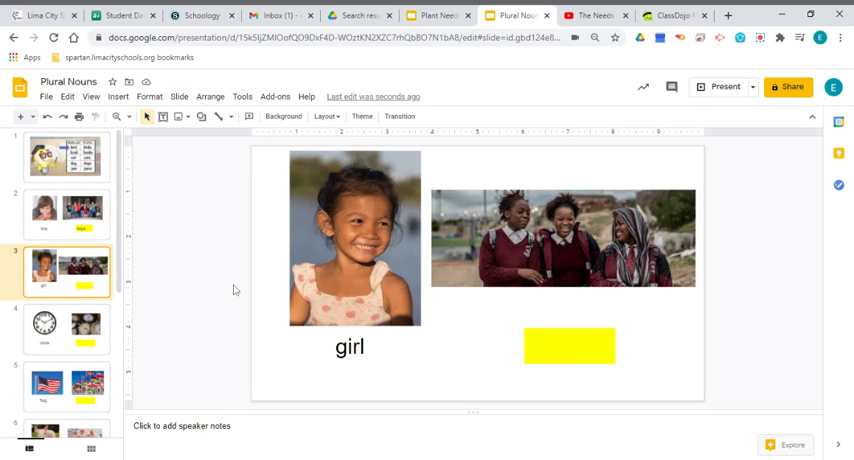
mouse_move(70, 340)
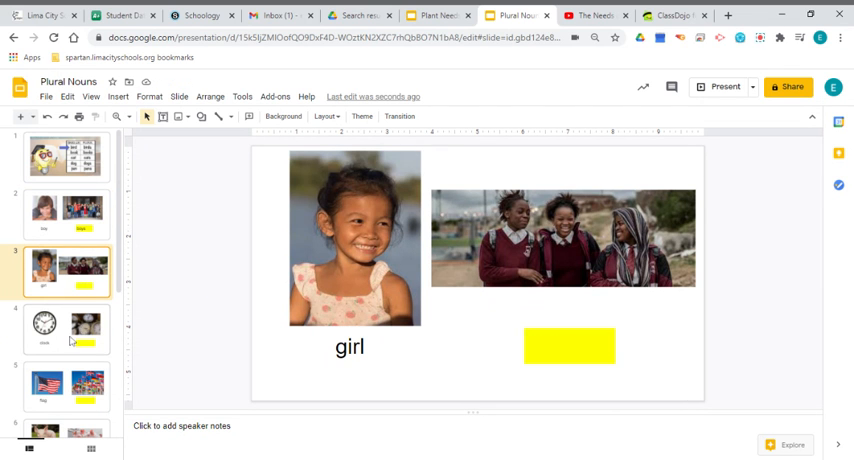
Page through slides 4, 7, 8 and 9 to slide 10, the book slide.
left_click(65, 328)
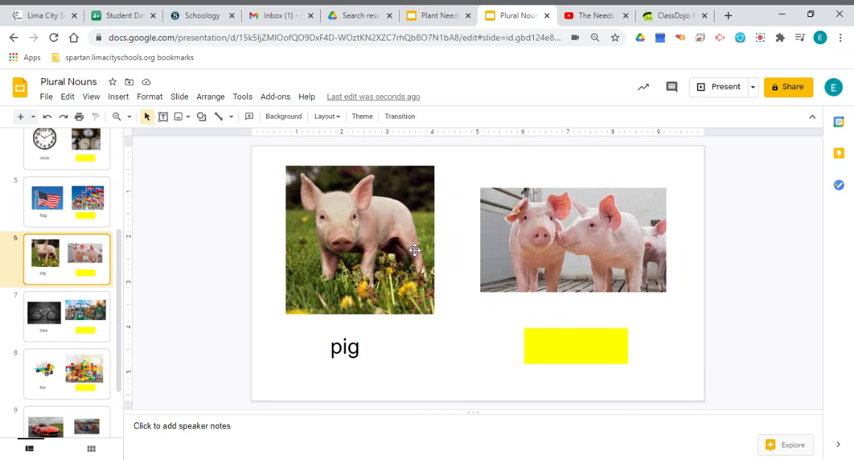
left_click(67, 315)
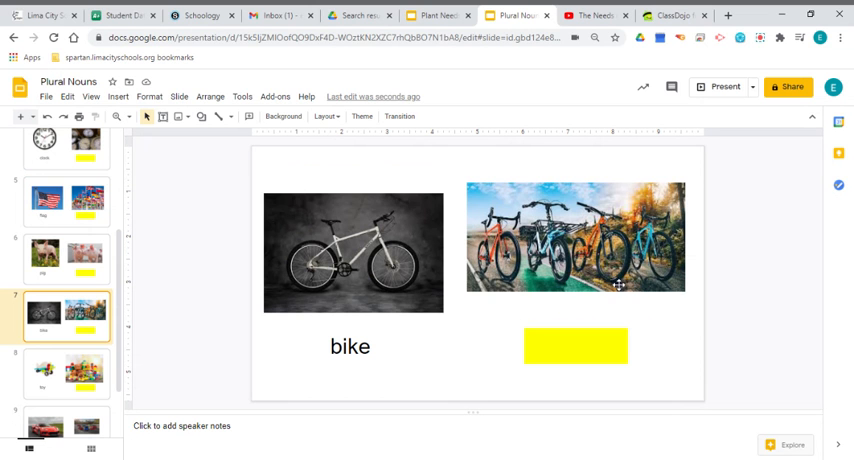
left_click(67, 371)
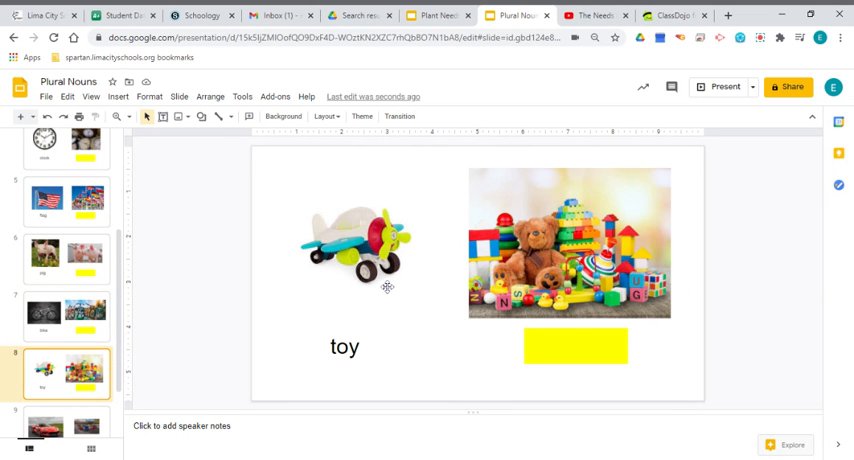
mouse_move(293, 262)
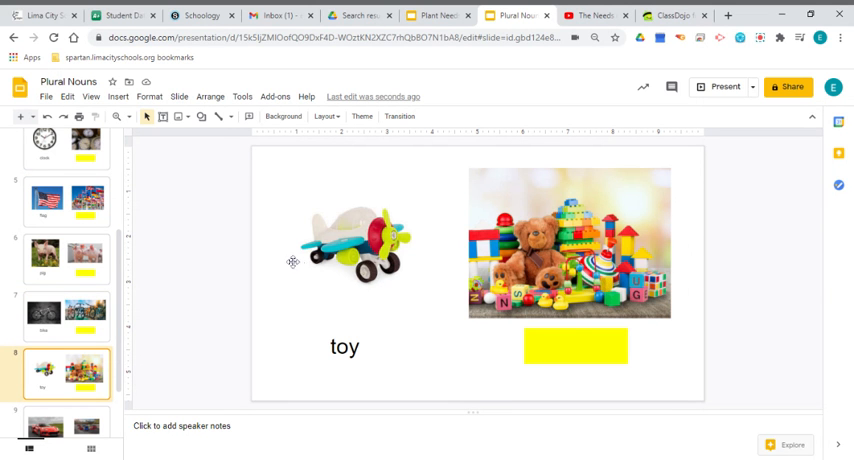
scroll("down", 3)
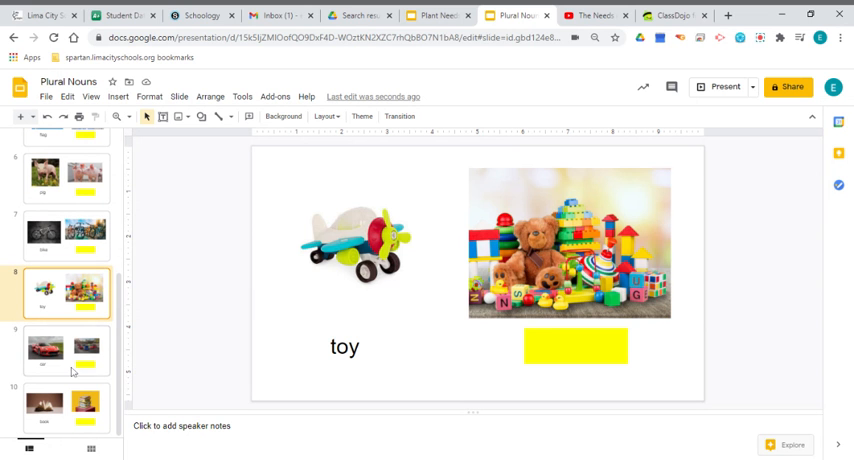
left_click(67, 350)
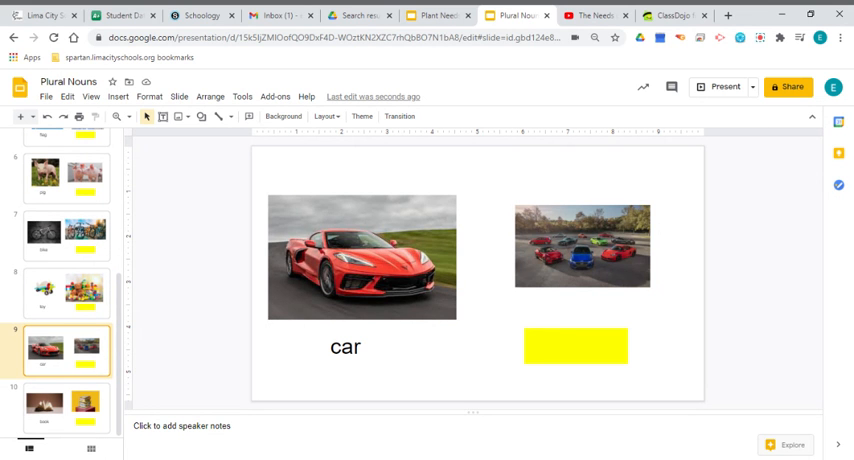
left_click(67, 402)
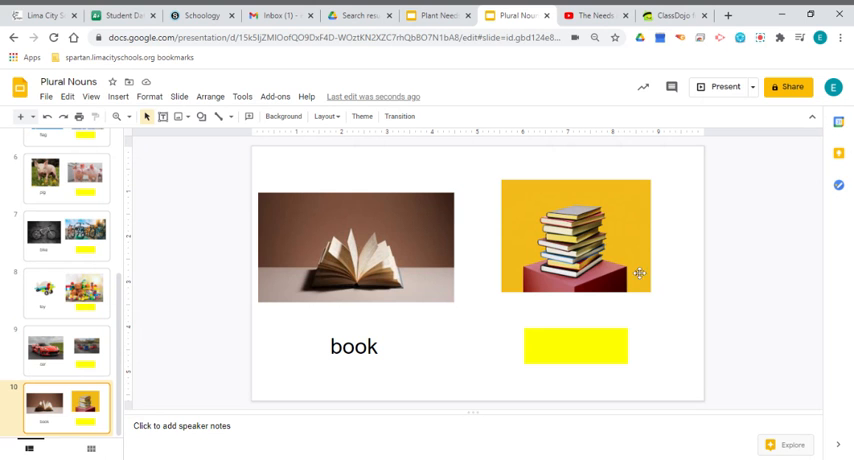
mouse_move(622, 280)
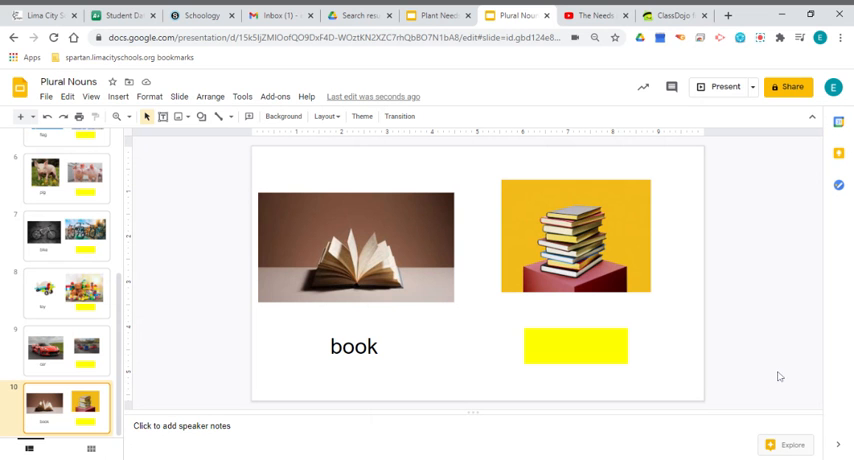
mouse_move(779, 374)
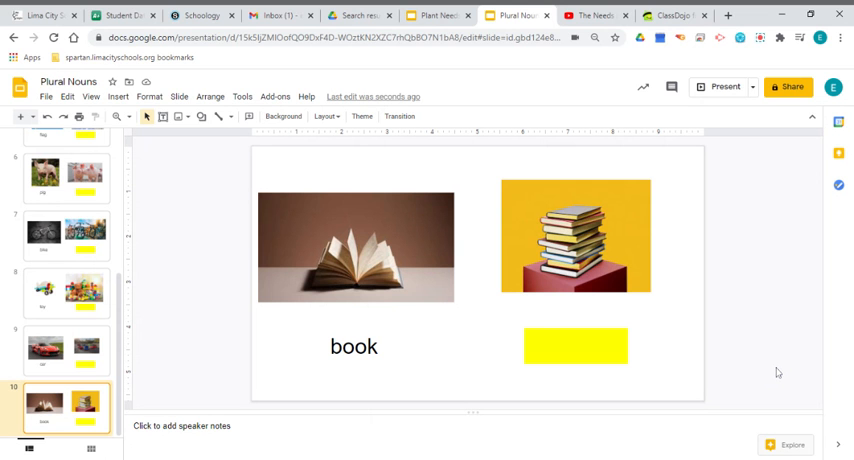